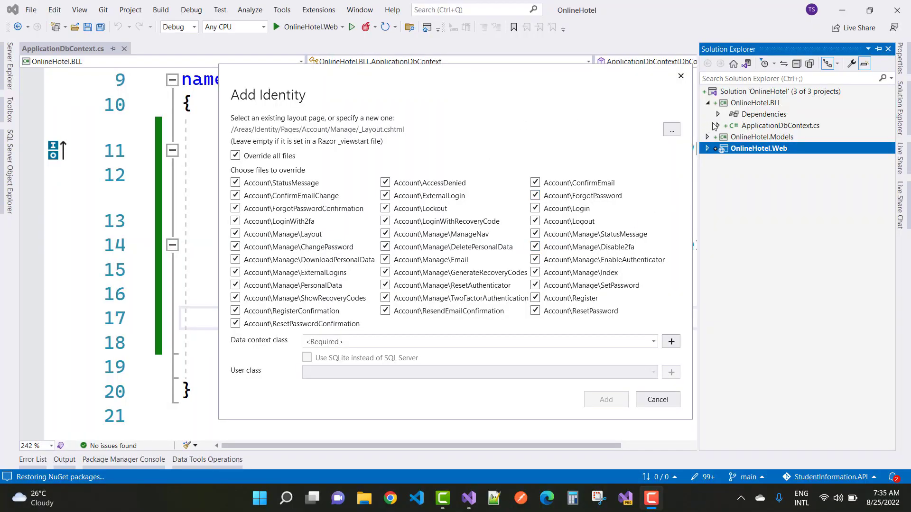
{"action": "mouse_move", "coordinate": [755, 131]}
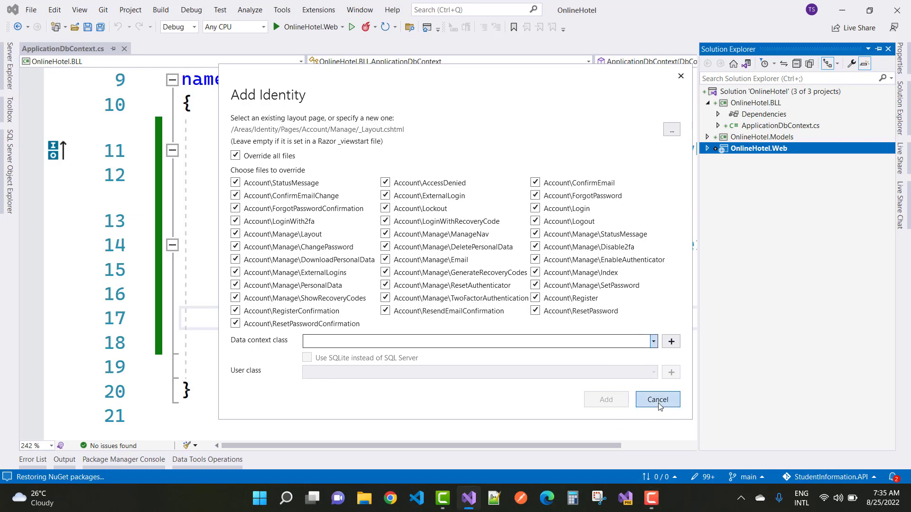
Cancel the Add Identity dialog, returning to the scaffolded item chooser
{"action": "left_click", "coordinate": [657, 399]}
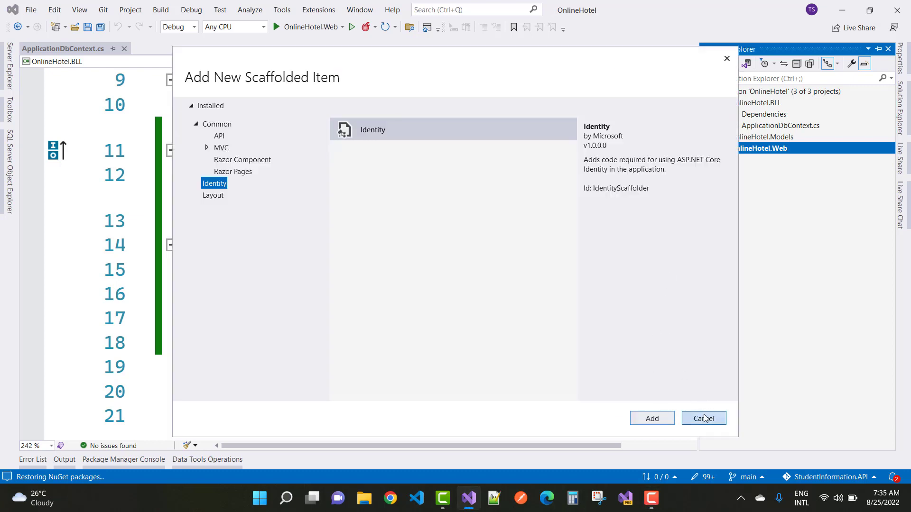
Cancel the scaffolded item chooser and highlight IdentityDbContext in ApplicationDbContext.cs
{"action": "left_click", "coordinate": [704, 418]}
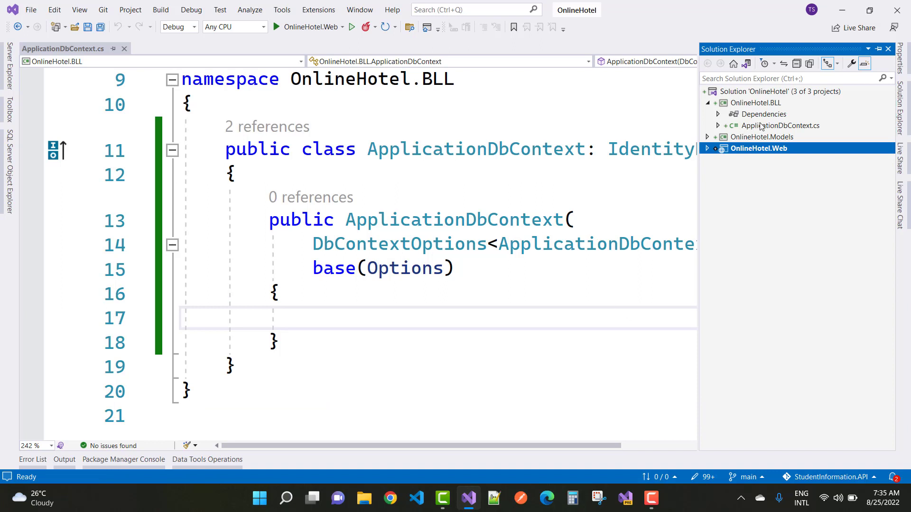
{"action": "left_click", "coordinate": [780, 125]}
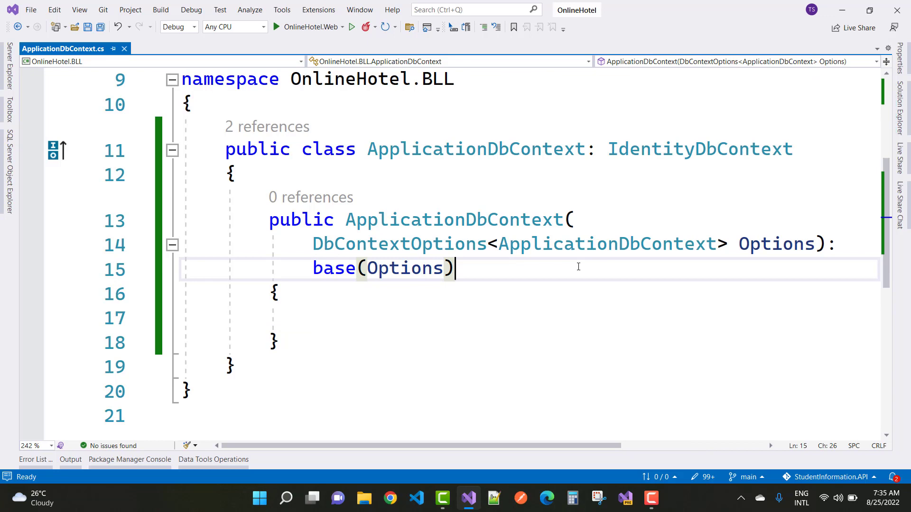
{"action": "left_click", "coordinate": [609, 148]}
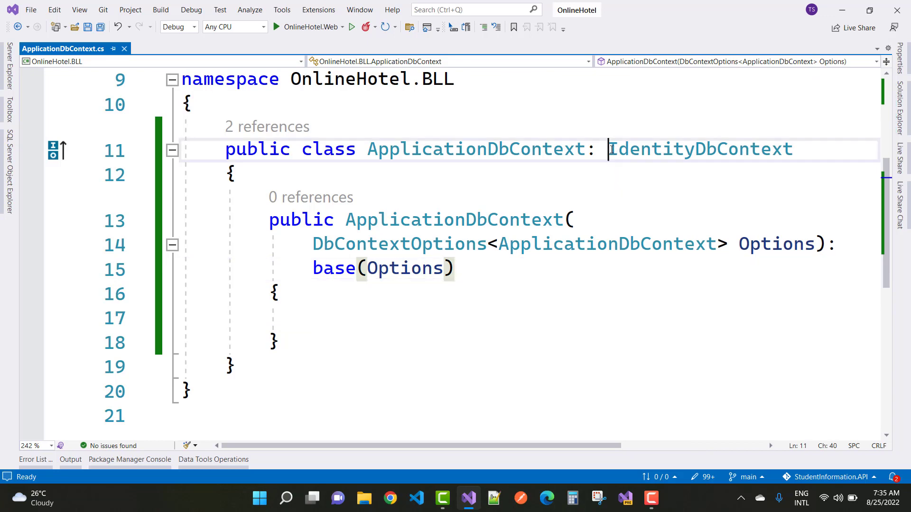
{"action": "double_click", "coordinate": [699, 149]}
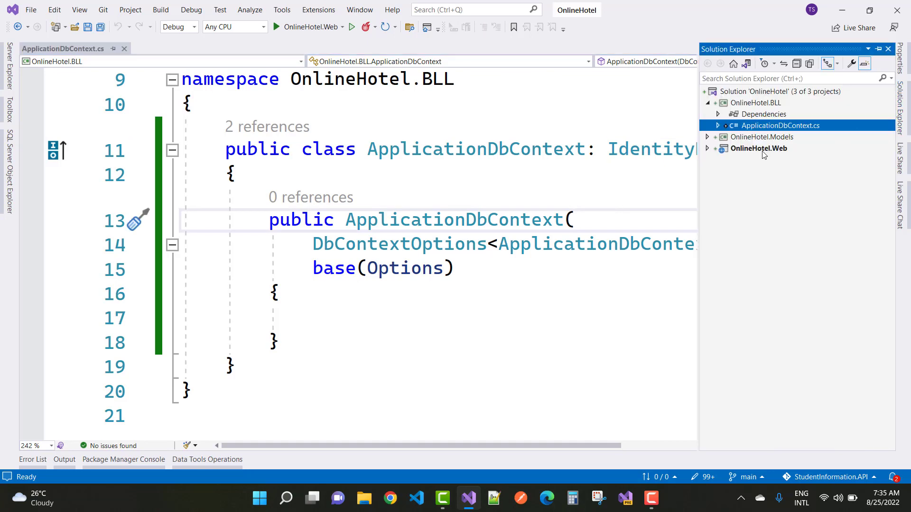
Add a project reference from OnlineHotel.Web's Dependencies to OnlineHotel.BLL via Reference Manager
{"action": "right_click", "coordinate": [758, 148]}
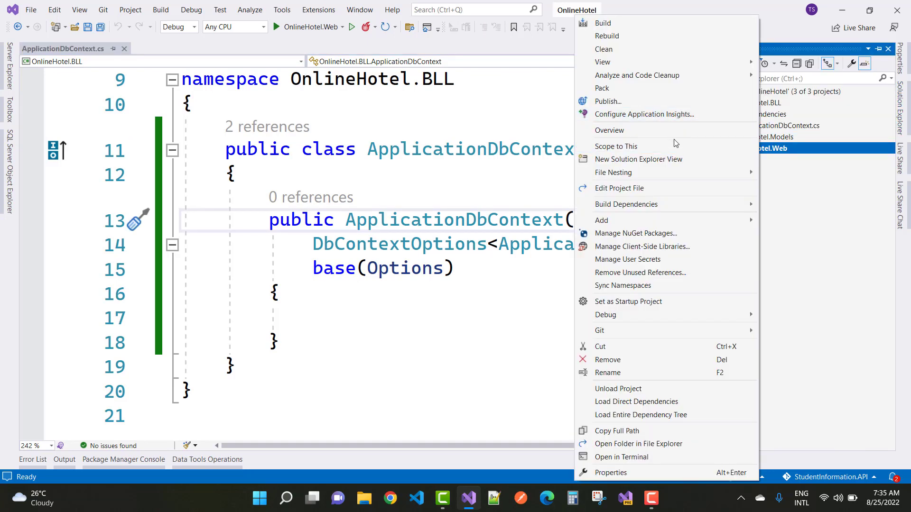
{"action": "mouse_move", "coordinate": [641, 191]}
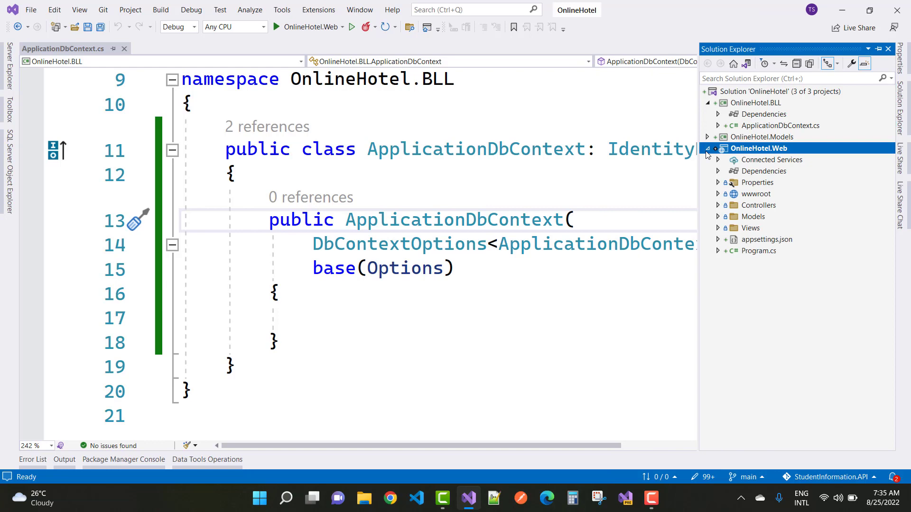
{"action": "right_click", "coordinate": [763, 170]}
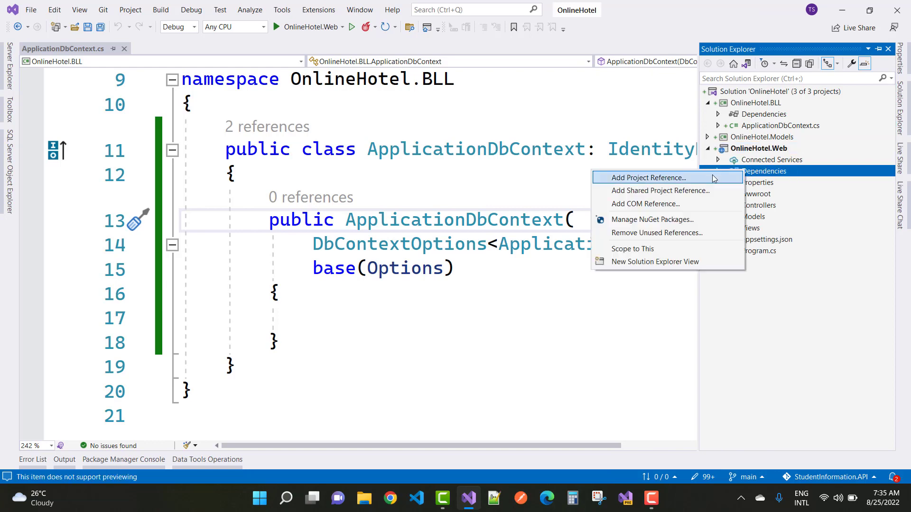
{"action": "left_click", "coordinate": [649, 177]}
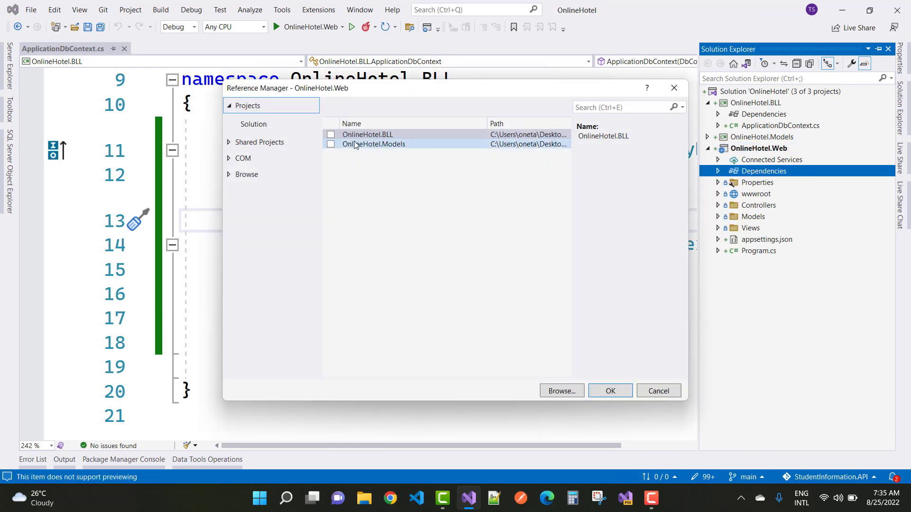
{"action": "left_click", "coordinate": [330, 135]}
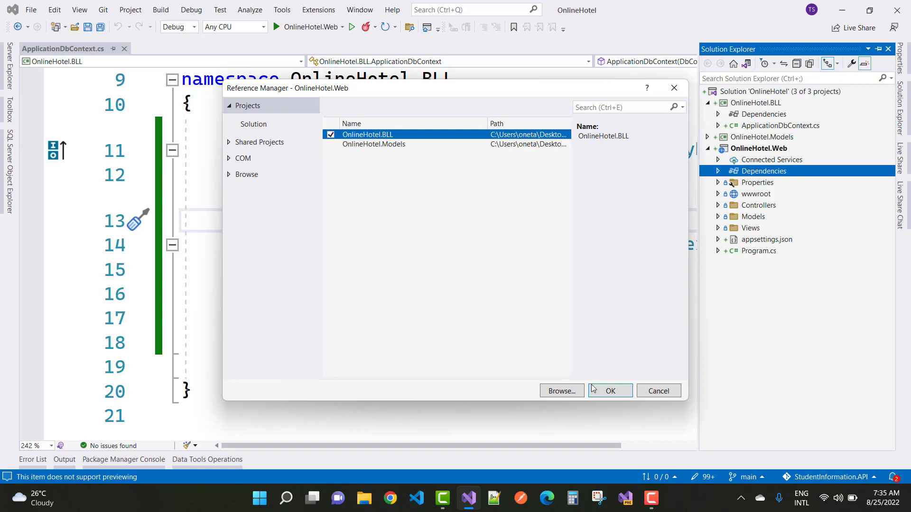
{"action": "left_click", "coordinate": [610, 391]}
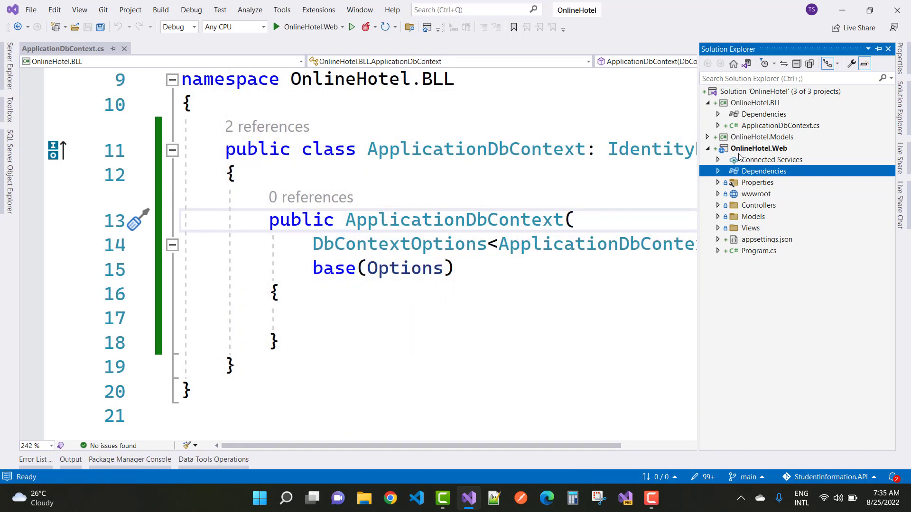
Add a new scaffolded item to OnlineHotel.Web, choosing Identity
{"action": "right_click", "coordinate": [779, 148]}
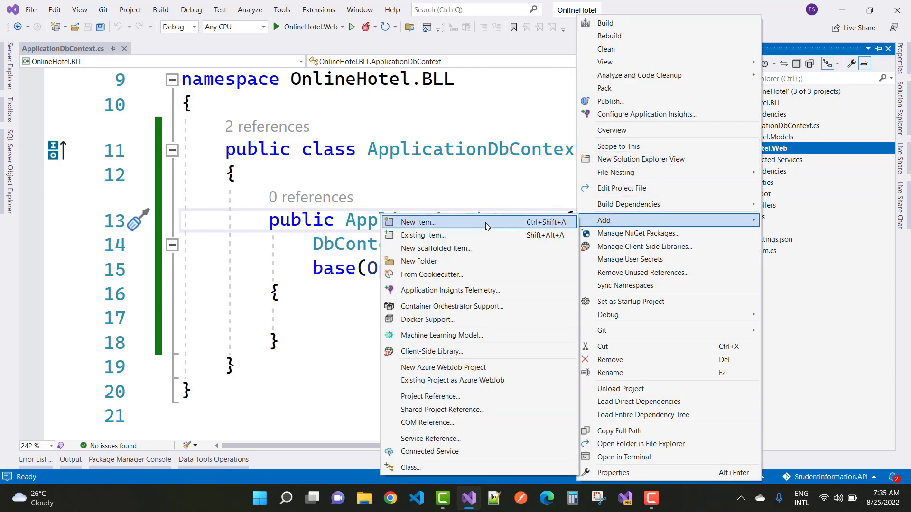
{"action": "left_click", "coordinate": [436, 248]}
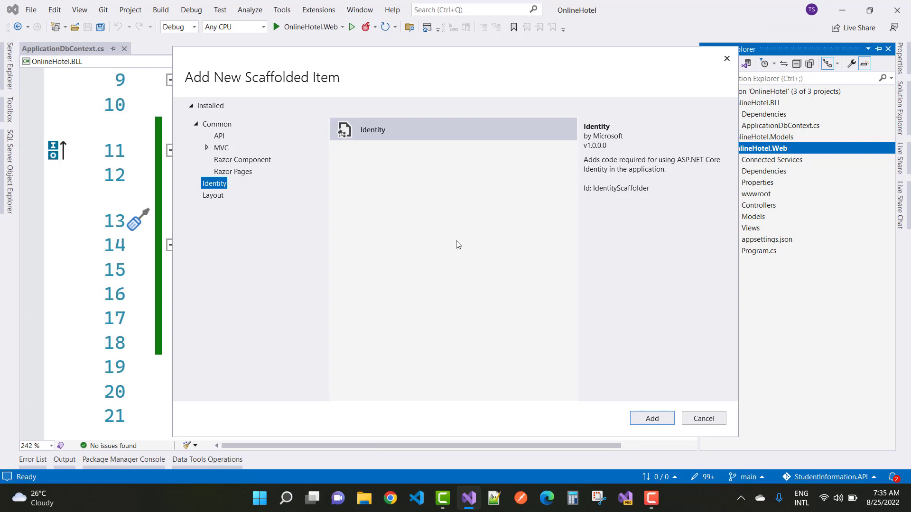
{"action": "left_click", "coordinate": [652, 418]}
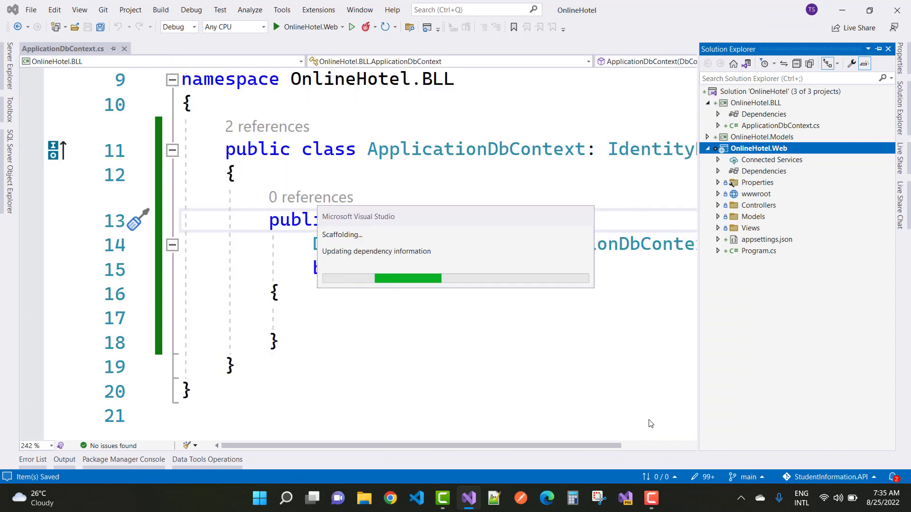
{"action": "mouse_move", "coordinate": [394, 246]}
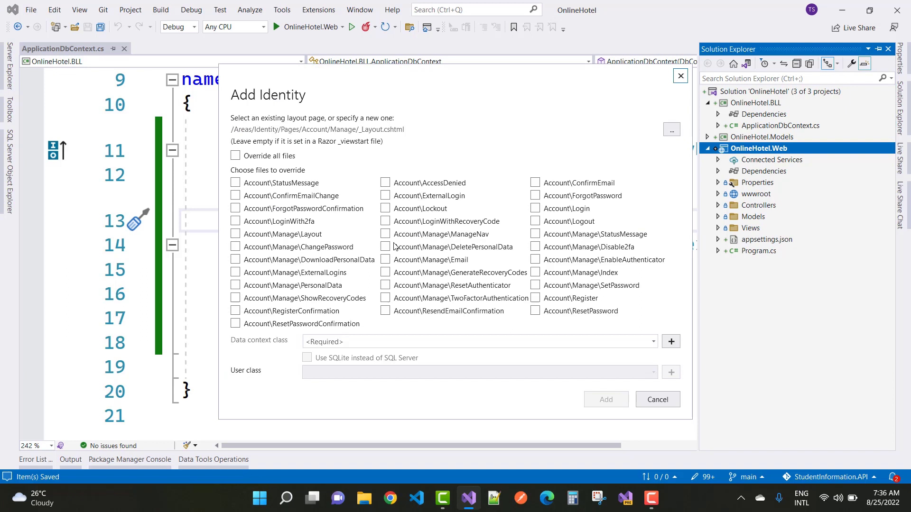
Override all account pages with ApplicationDbContext (OnlineHotel.BLL) as data context and run the scaffold
{"action": "left_click", "coordinate": [236, 156]}
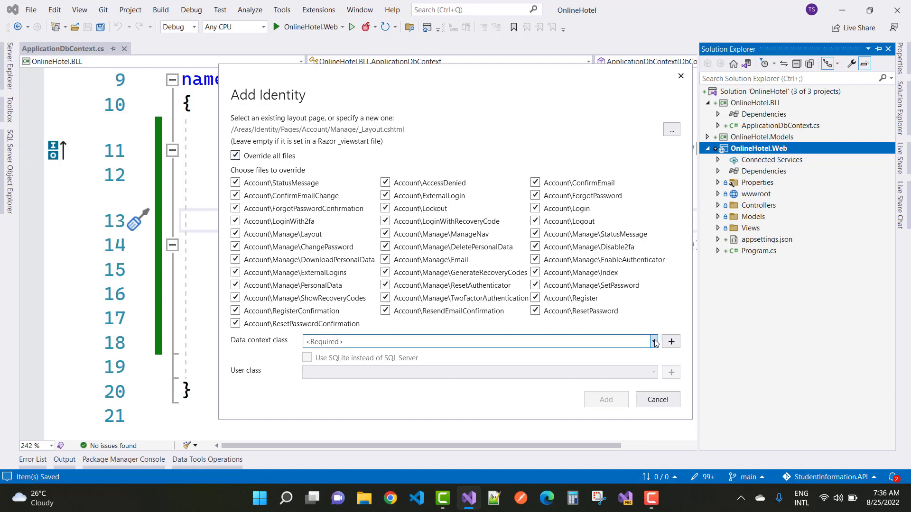
{"action": "left_click", "coordinate": [652, 341]}
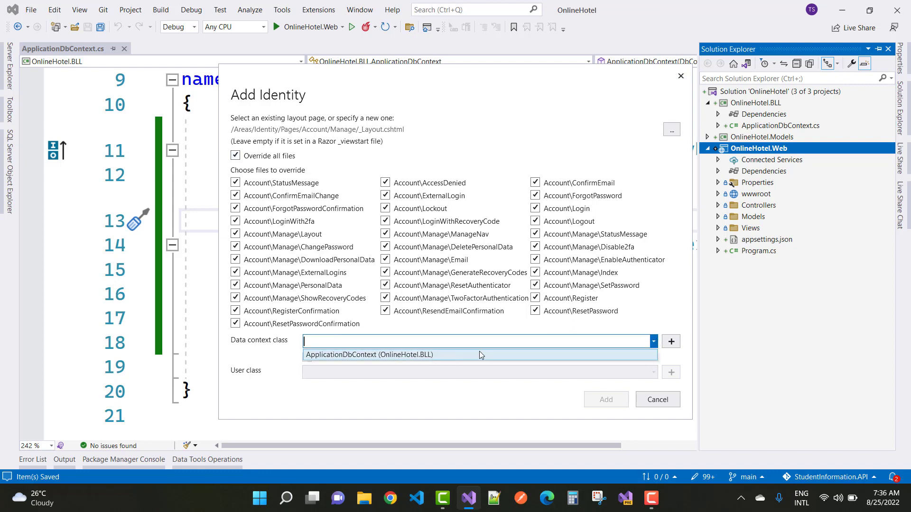
{"action": "left_click", "coordinate": [370, 355]}
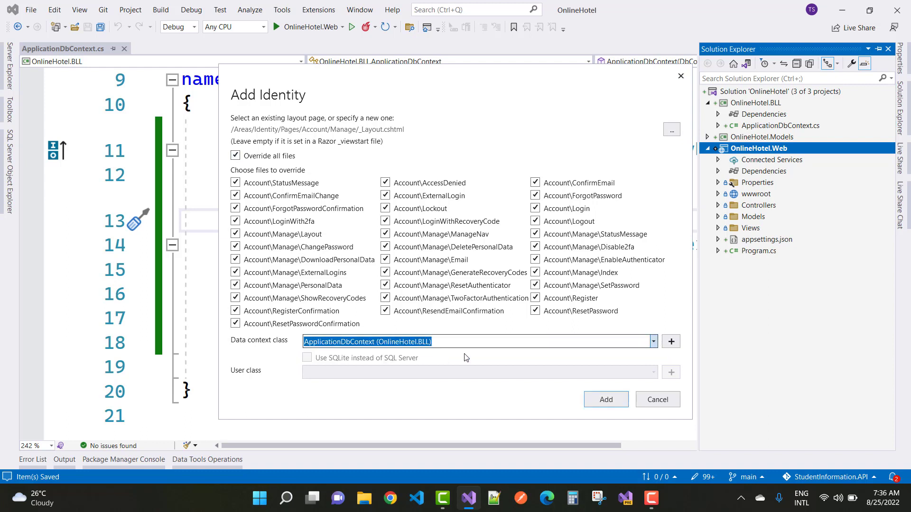
{"action": "left_click", "coordinate": [658, 399]}
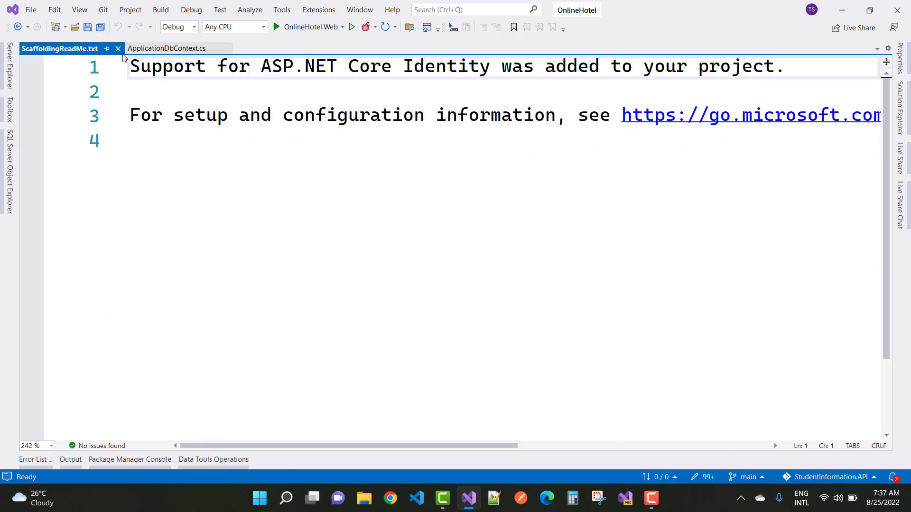
Close ScaffoldingReadMe.txt and expand Areas > Identity to show its Data and Pages folders
{"action": "left_click", "coordinate": [169, 48]}
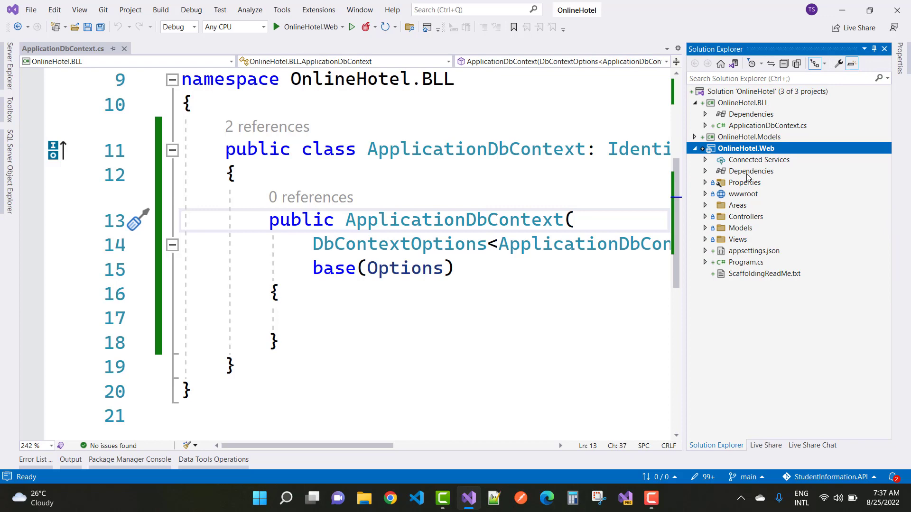
{"action": "left_click", "coordinate": [705, 205]}
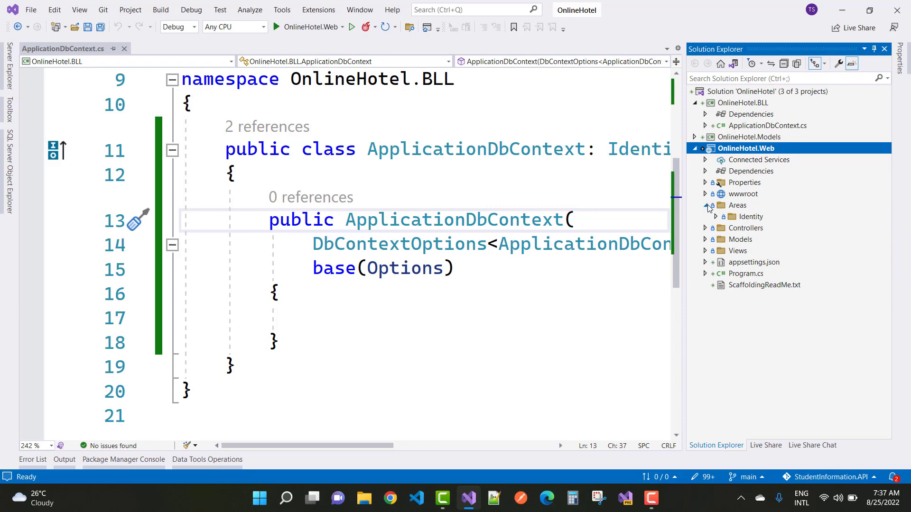
{"action": "left_click", "coordinate": [706, 205]}
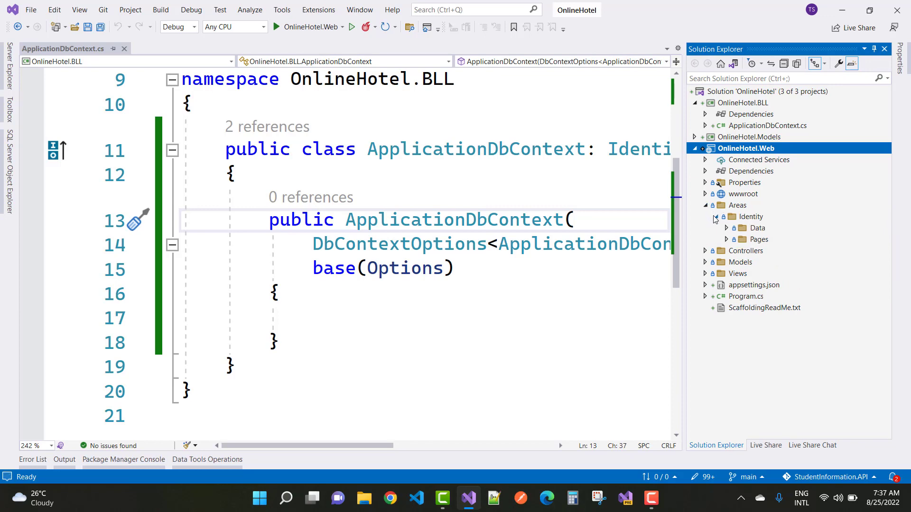